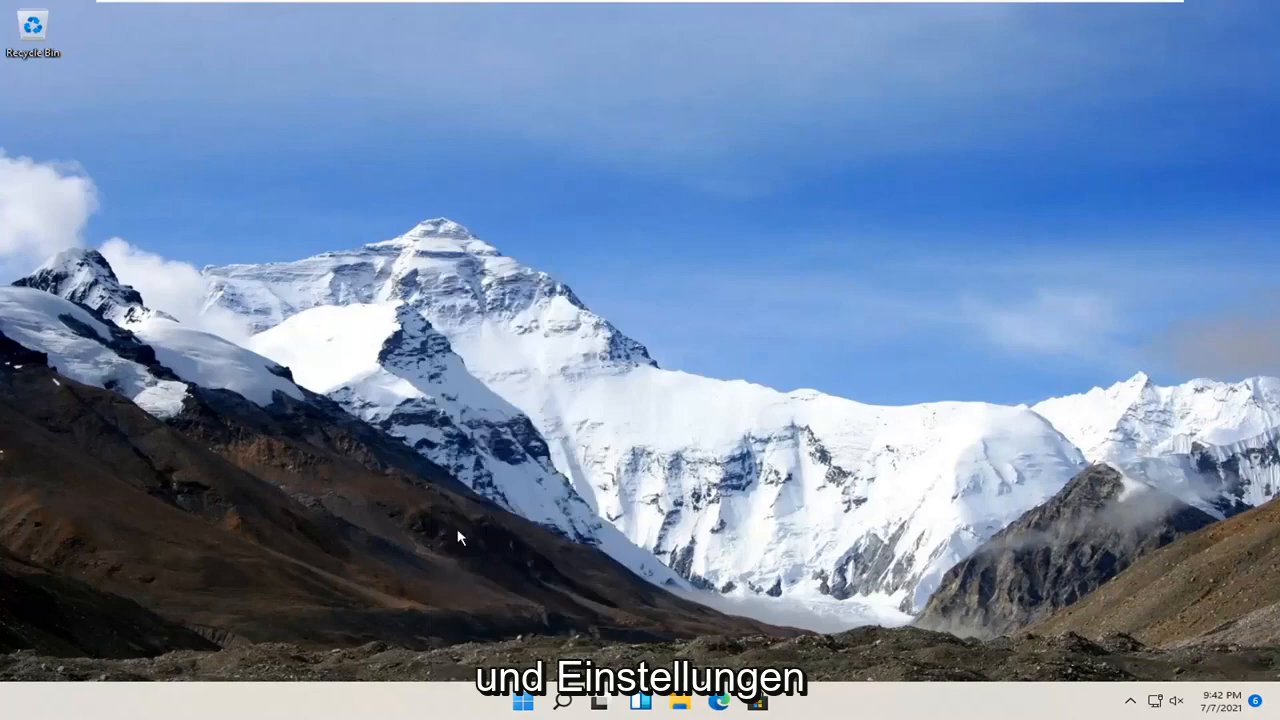
- Launch Settings and go to Apps to reach Optional features
{"action": "left_click", "coordinate": [775, 701]}
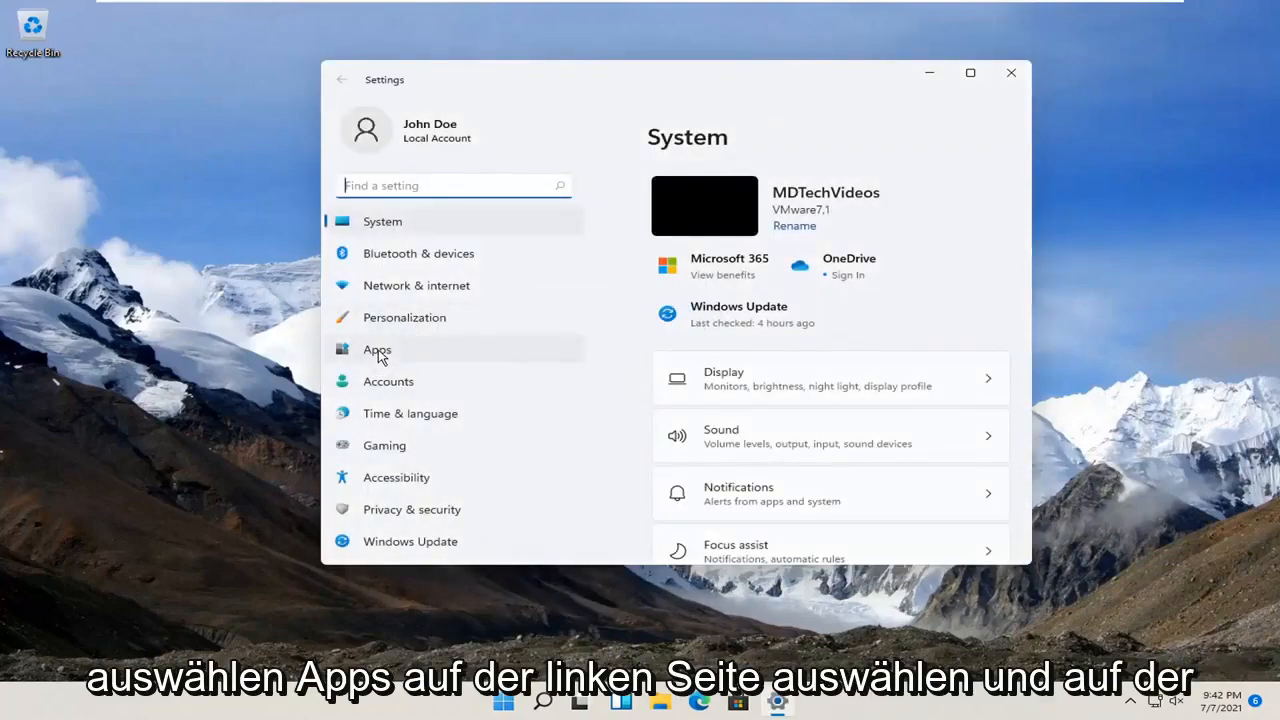
{"action": "left_click", "coordinate": [377, 349]}
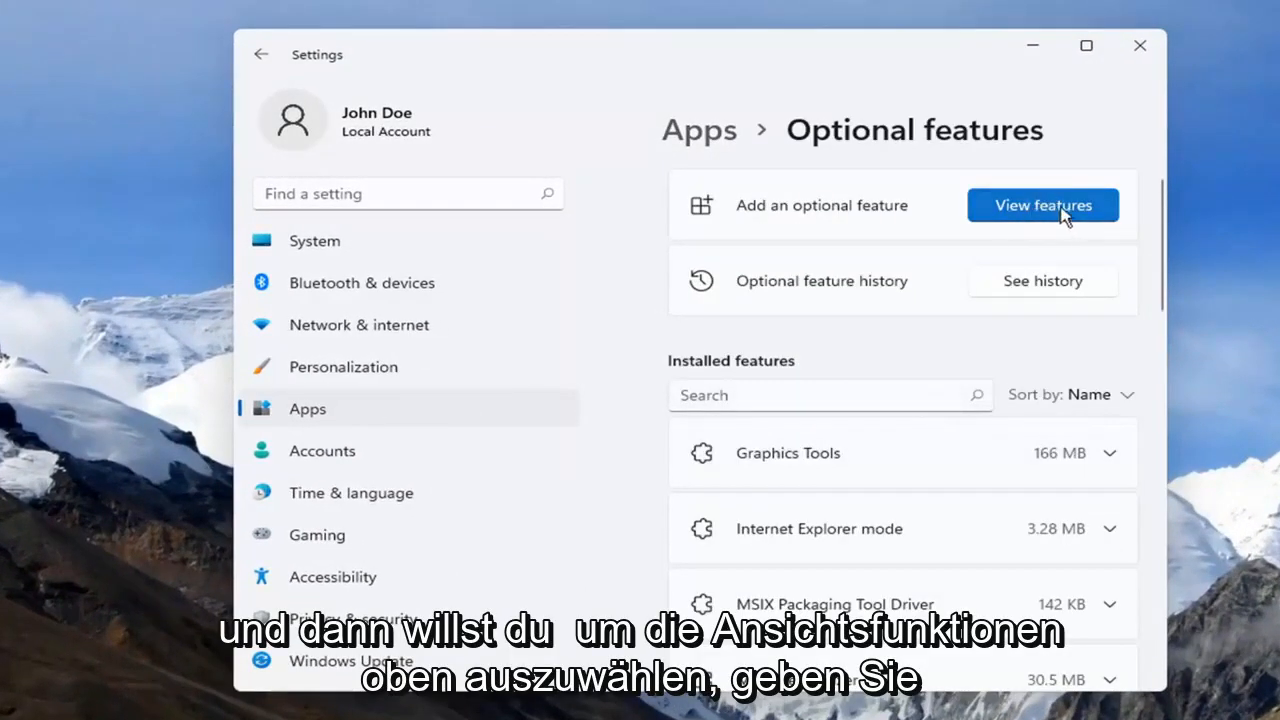
- Search optional features for 'he', select Windows Hello Face, and proceed to install
{"action": "left_click", "coordinate": [1043, 205]}
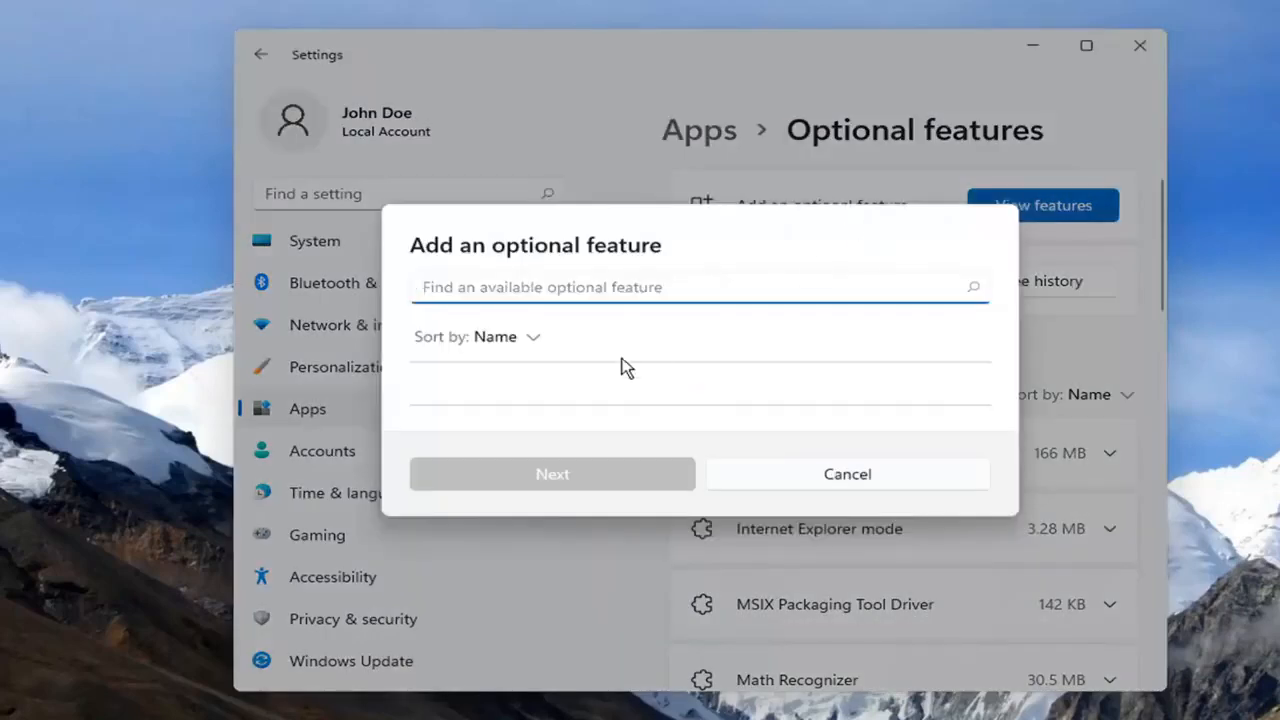
{"action": "type", "text": "hello face"}
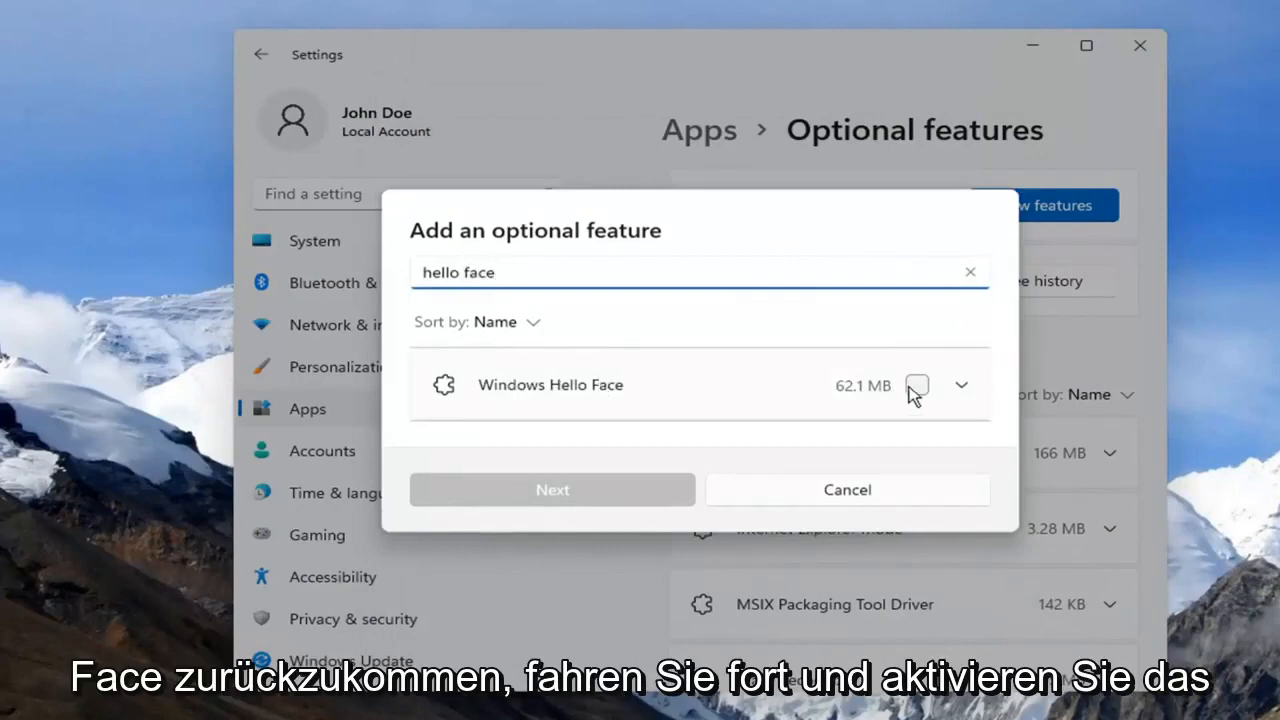
{"action": "left_click", "coordinate": [917, 386]}
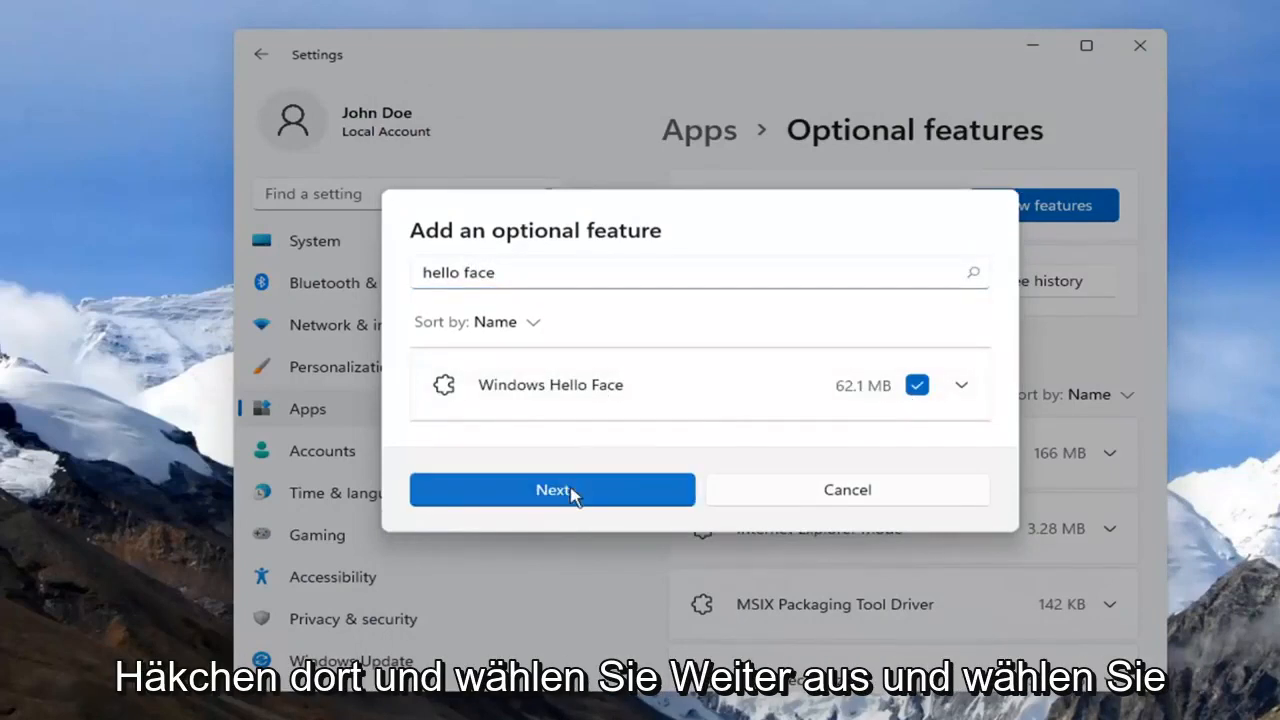
{"action": "left_click", "coordinate": [552, 490]}
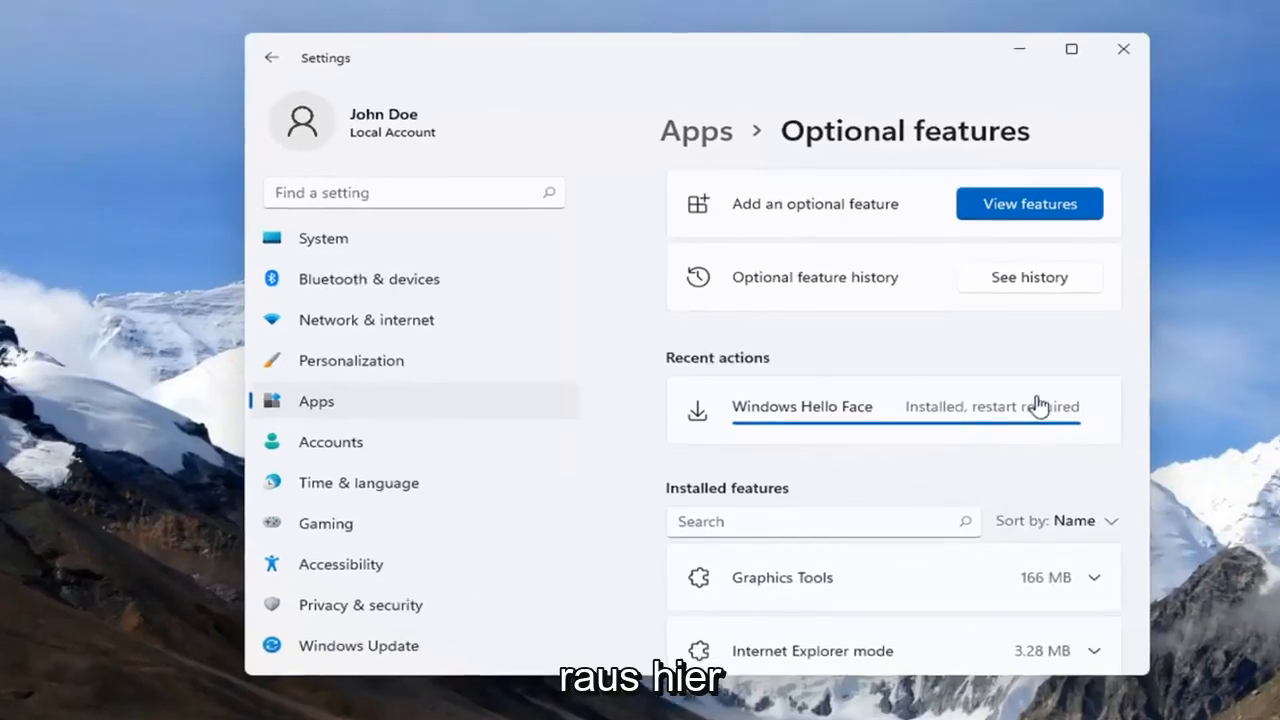
- Close Settings and bring up the Start power-user menu's restart options
{"action": "left_click", "coordinate": [1122, 49]}
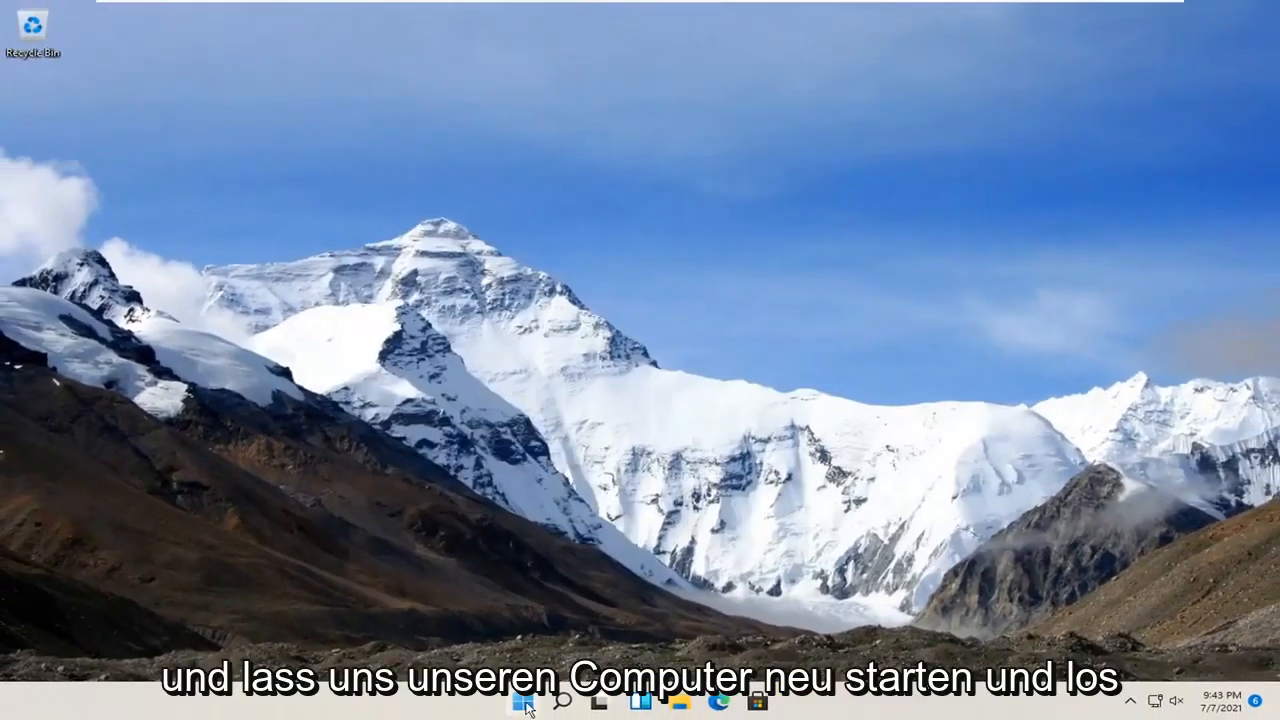
{"action": "left_click", "coordinate": [516, 705]}
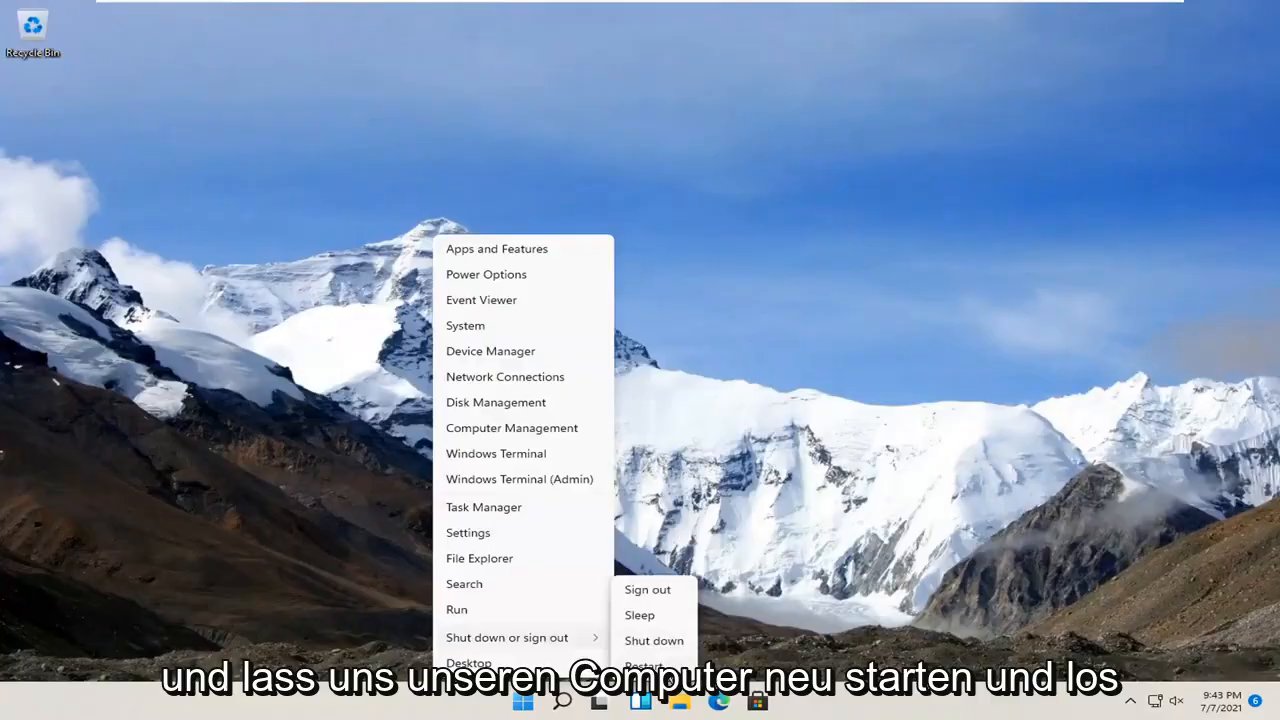